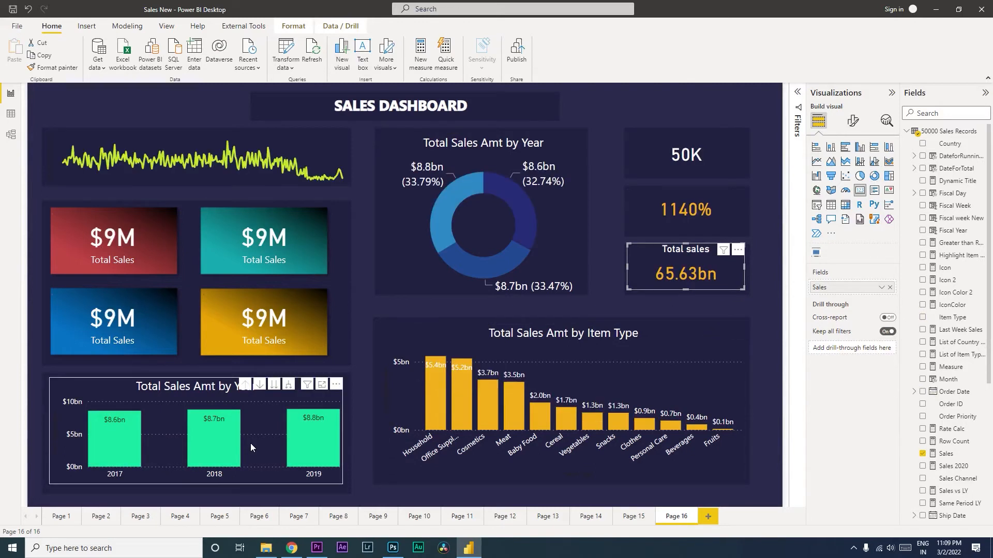
pyautogui.moveTo(258, 447)
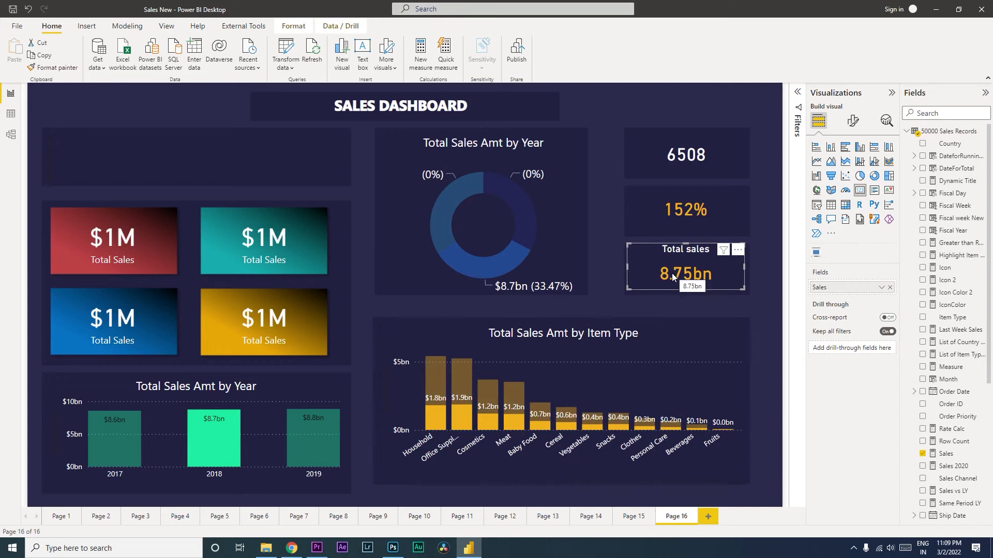
pyautogui.moveTo(676, 282)
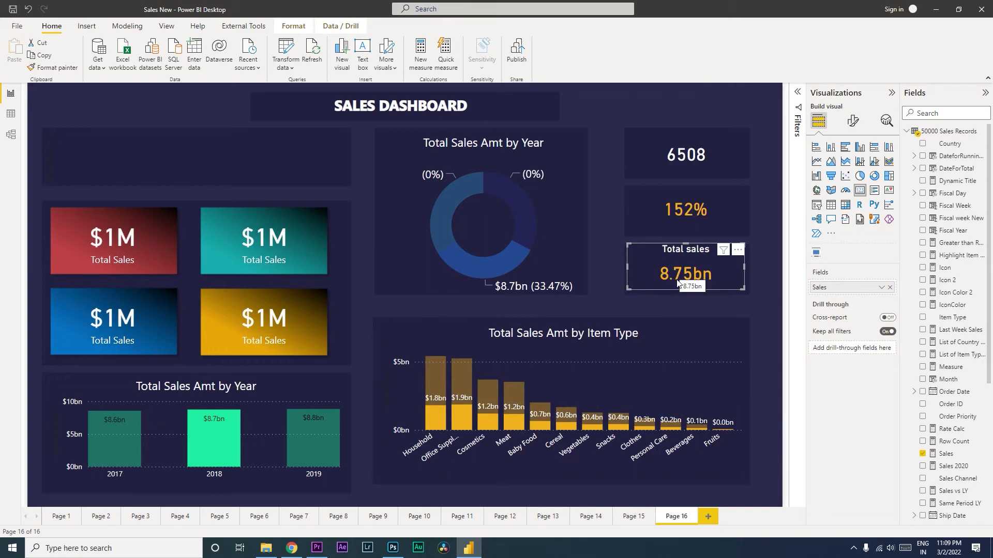
pyautogui.moveTo(657, 280)
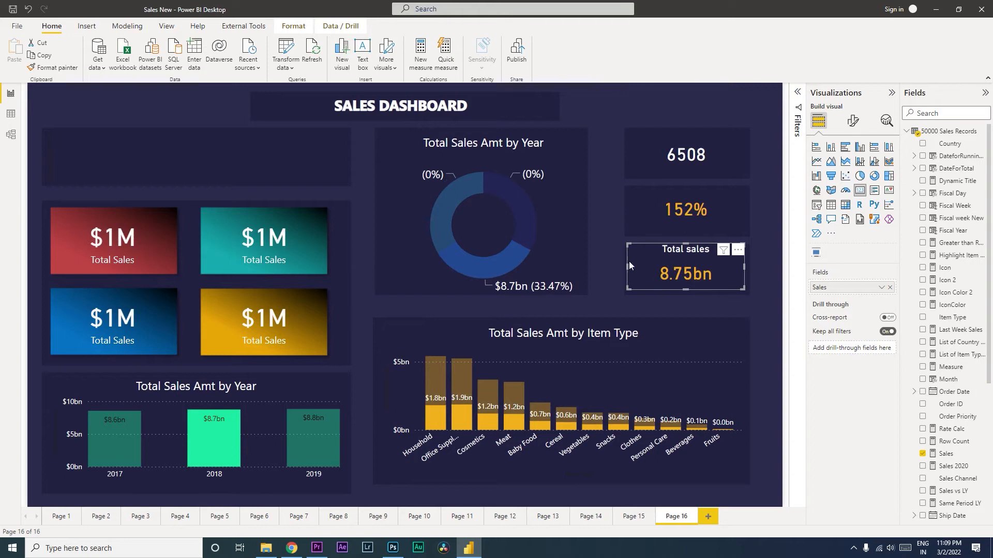
# Clear the 2018 filter, then change the Sales formula to SUMX(ALL('50000 Sales Records'),…)
pyautogui.click(482, 215)
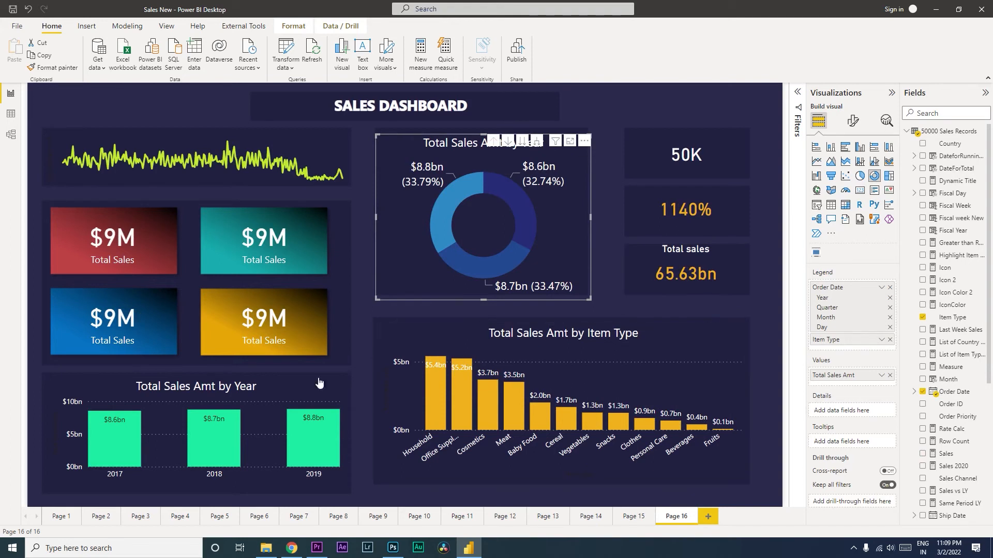
pyautogui.moveTo(390, 312)
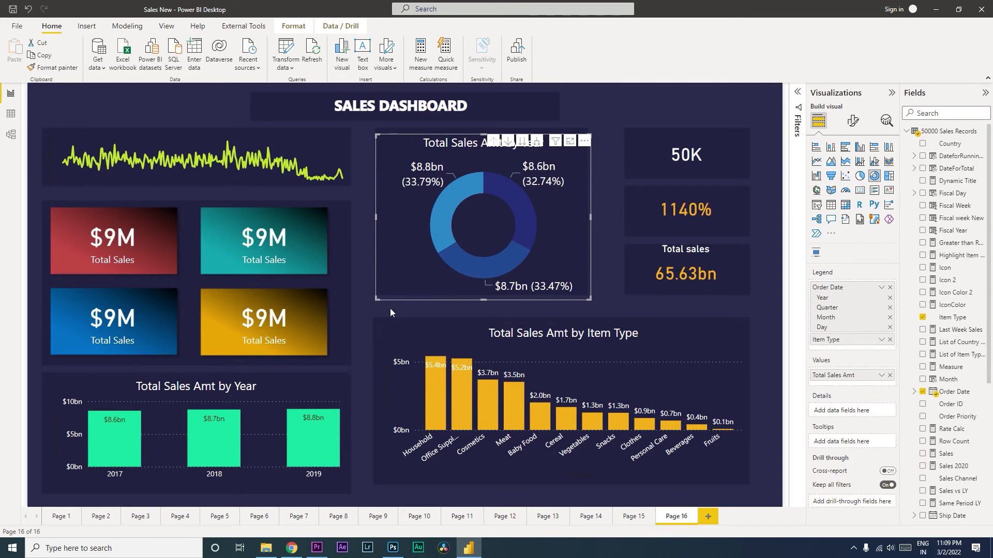
pyautogui.click(685, 266)
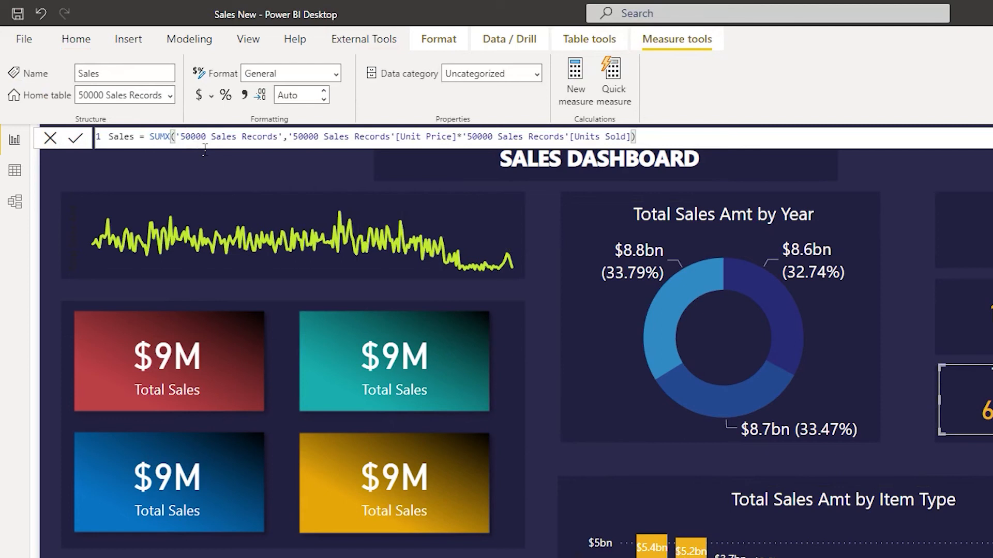
pyautogui.write('Al')
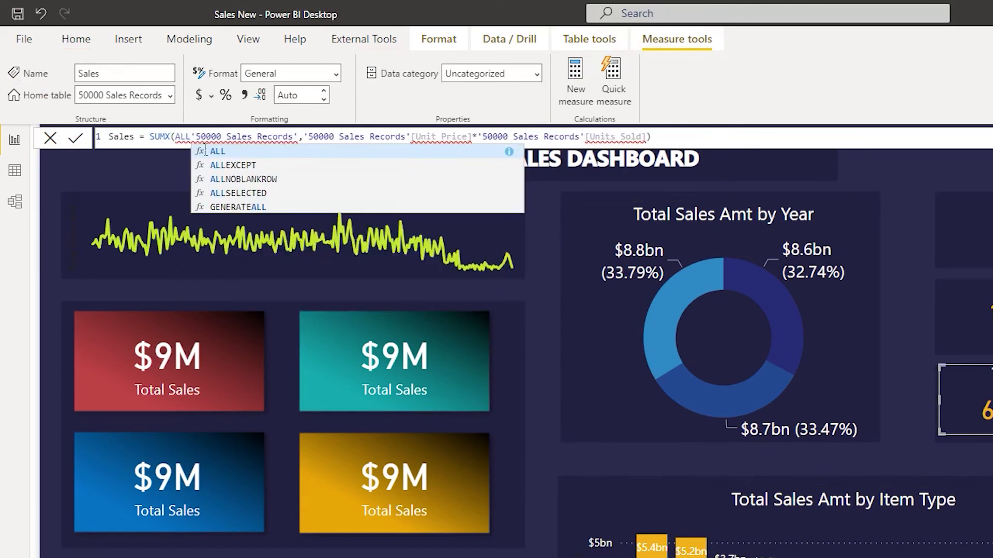
pyautogui.click(217, 151)
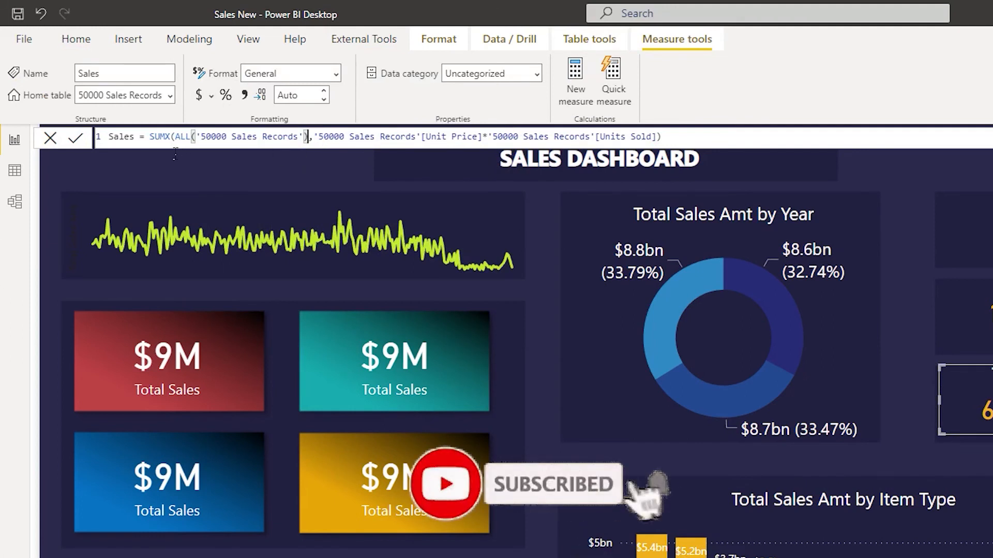
pyautogui.moveTo(369, 166)
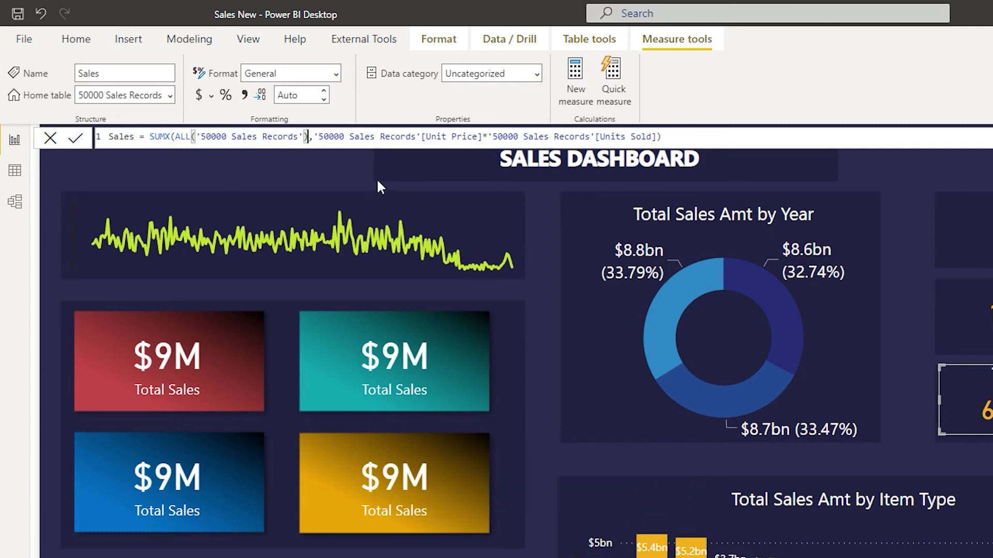
pyautogui.moveTo(552, 144)
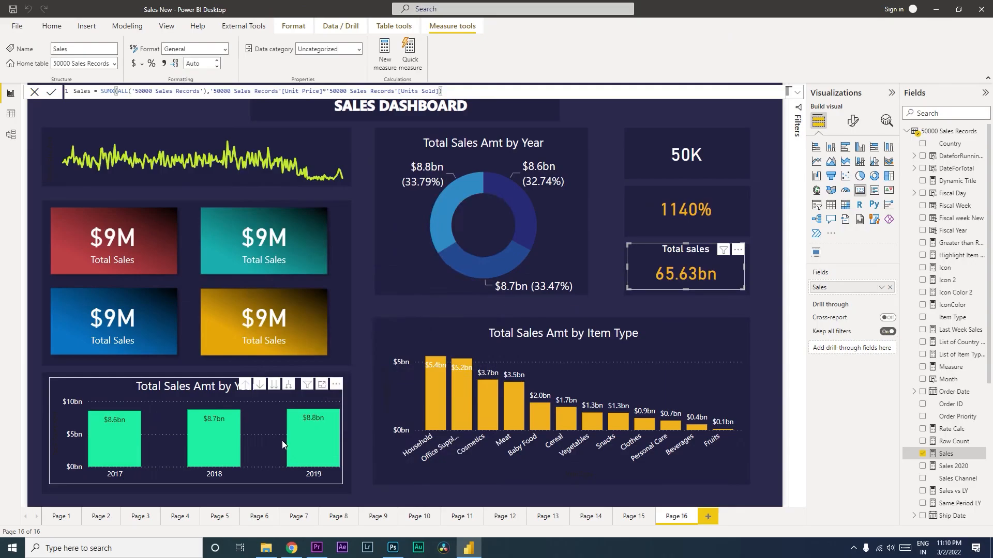
# Cross-filter to 2018 and Household; Total sales stays at 65.63bn
pyautogui.click(214, 439)
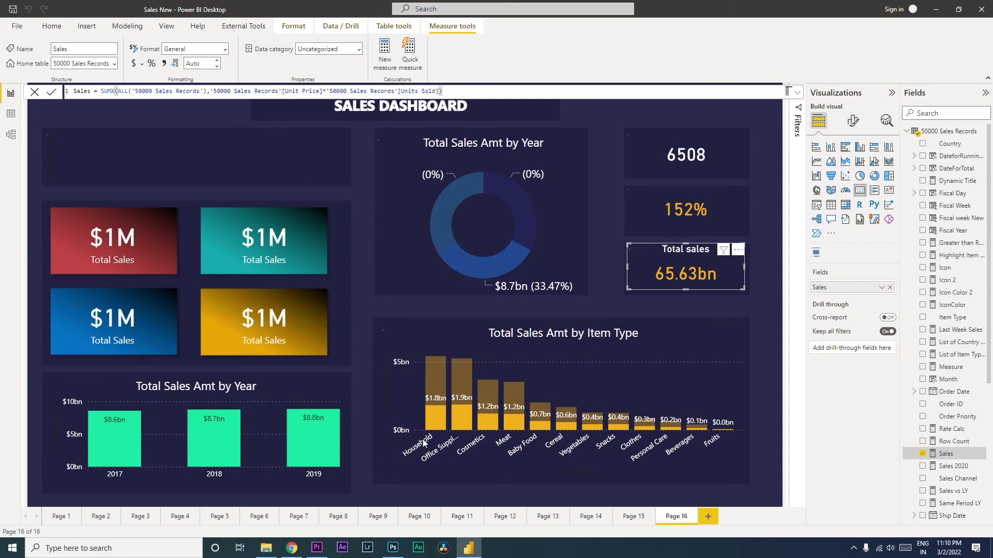
pyautogui.click(434, 393)
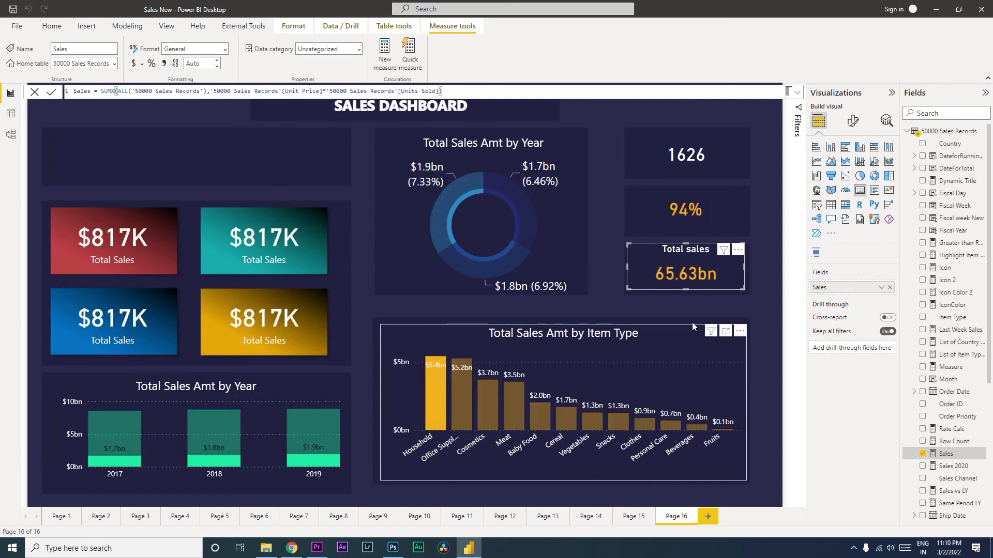